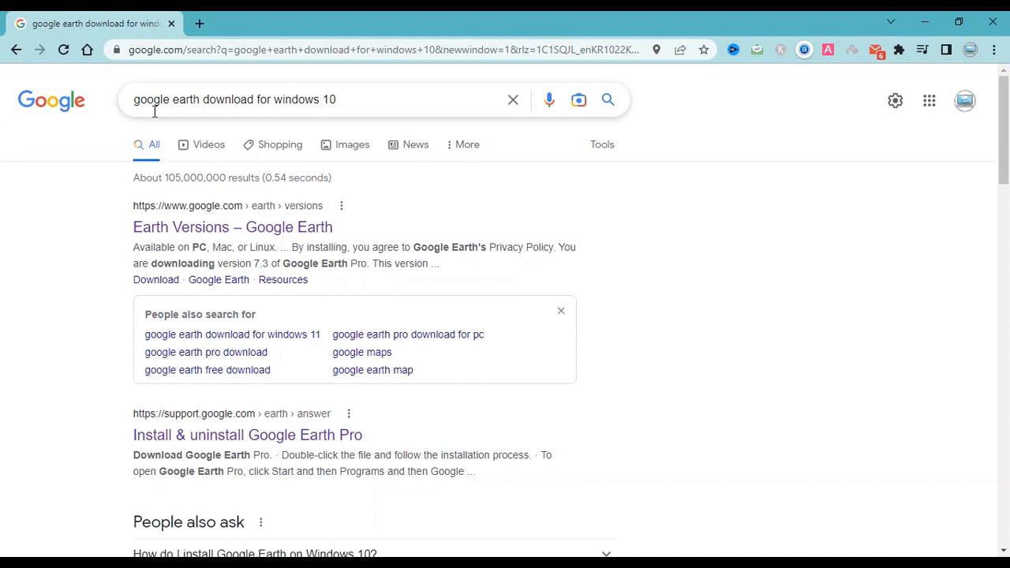
pyautogui.moveTo(294, 108)
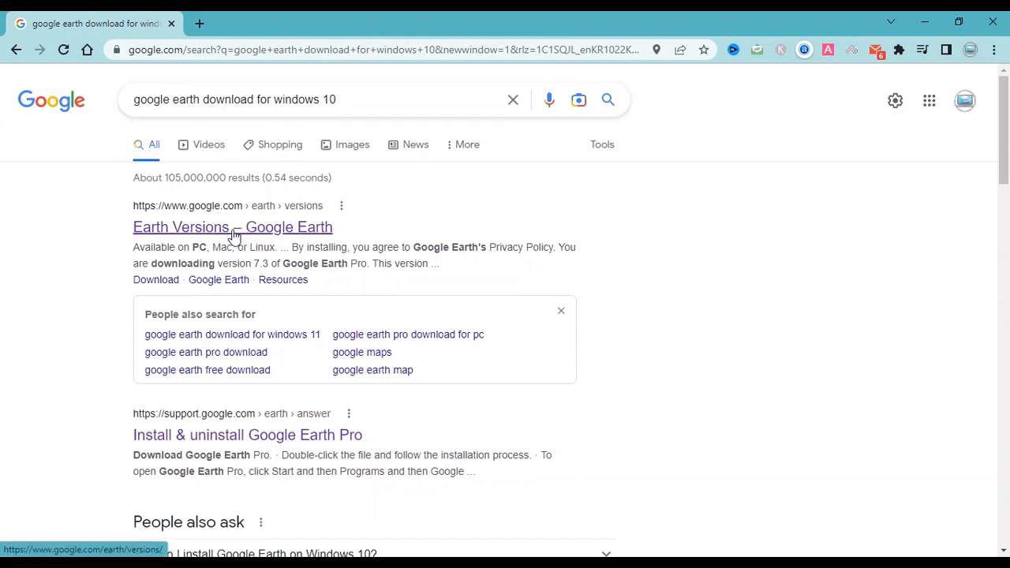
# Open the 'Earth Versions – Google Earth' result from the Windows 10 download search.
pyautogui.click(232, 227)
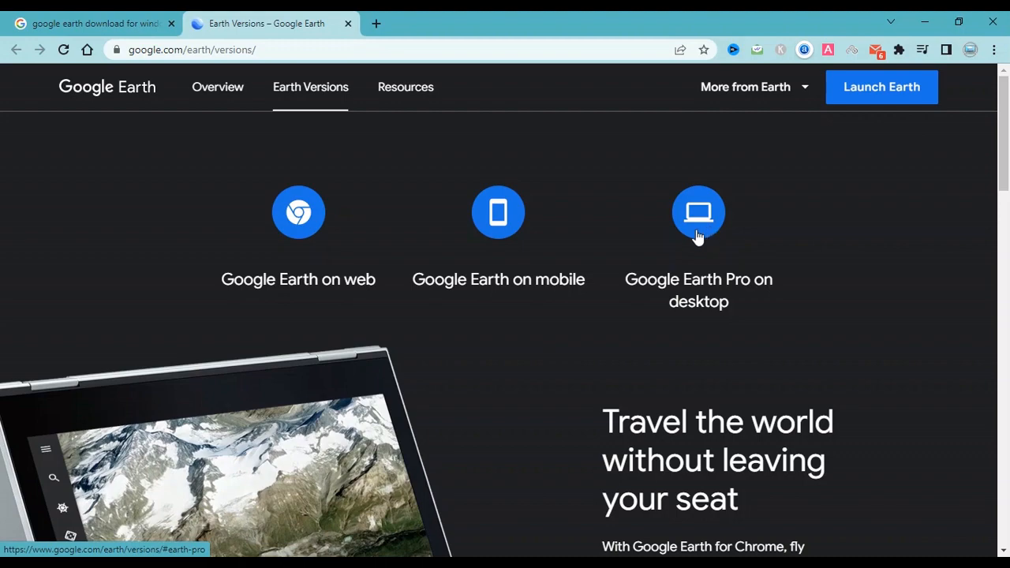
# Accept the Google Earth Pro desktop terms and start the Windows installer download.
pyautogui.click(697, 212)
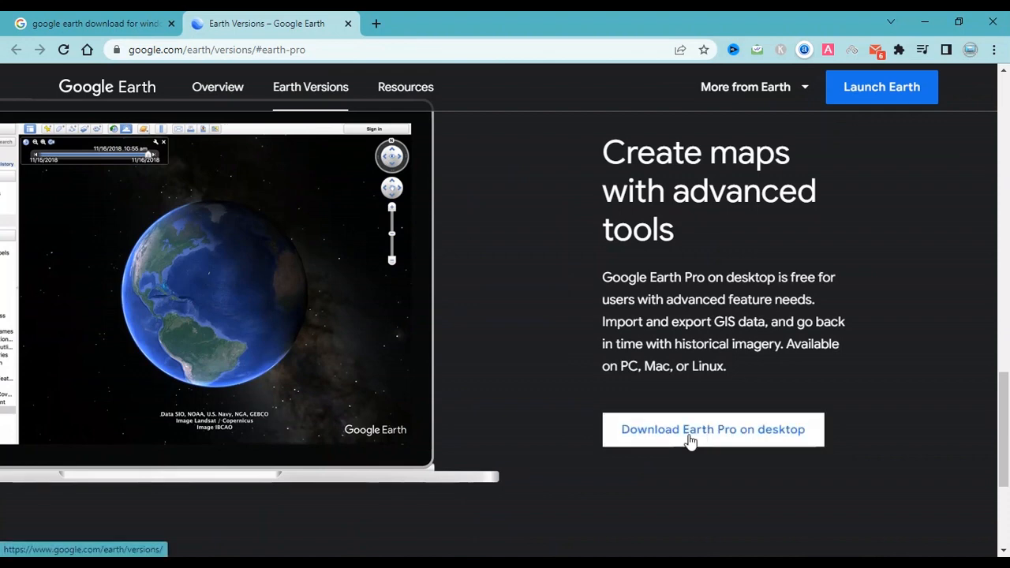
pyautogui.click(712, 429)
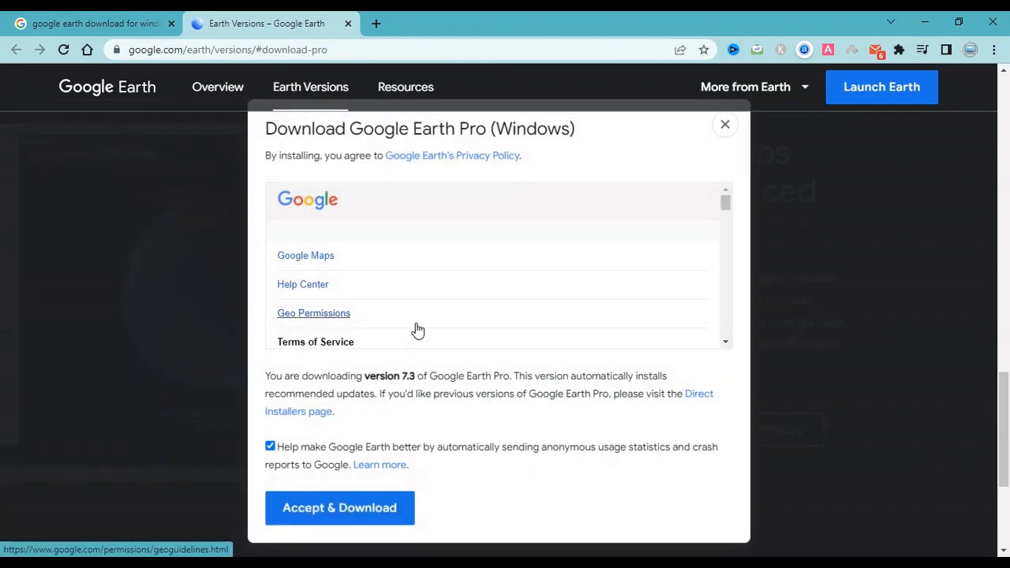
pyautogui.click(339, 508)
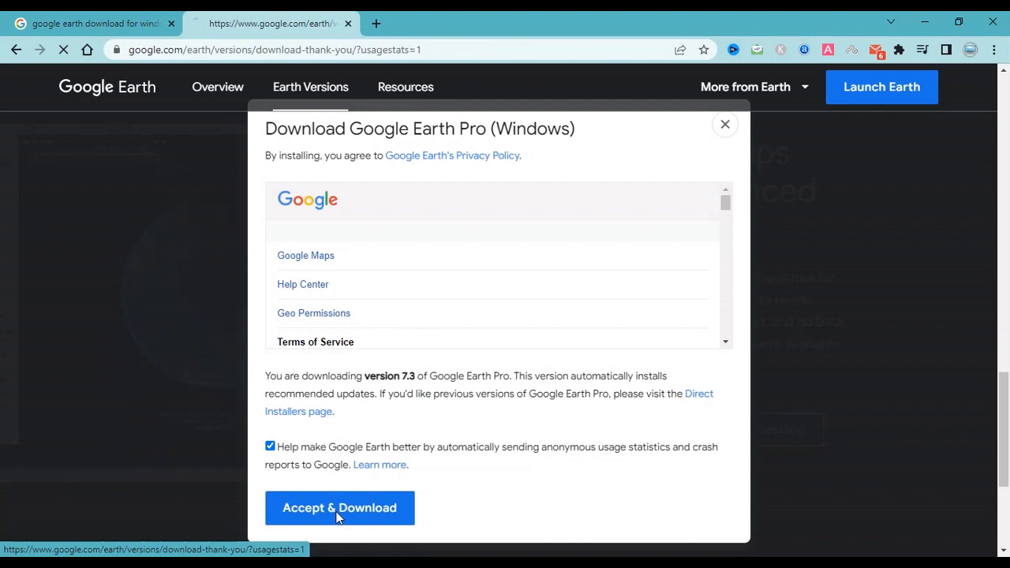
pyautogui.click(339, 508)
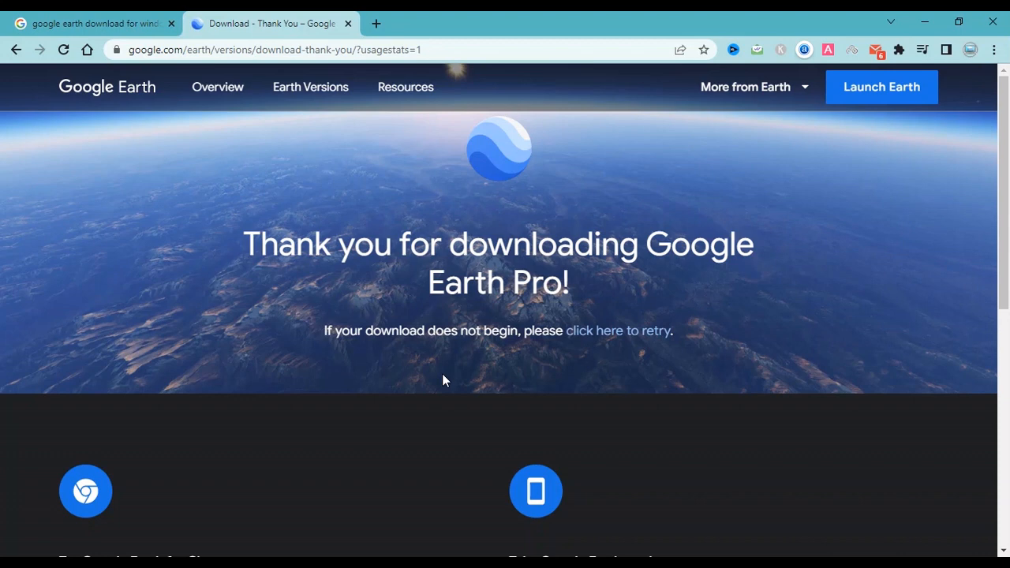
pyautogui.moveTo(622, 461)
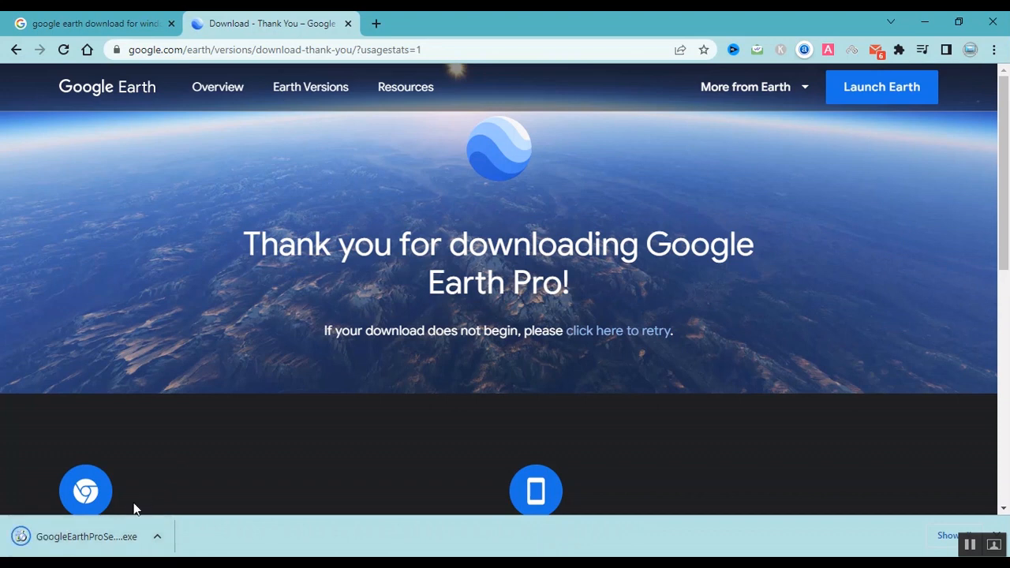
# Run the downloaded Google Earth Pro setup .exe from Chrome's download bar.
pyautogui.click(85, 537)
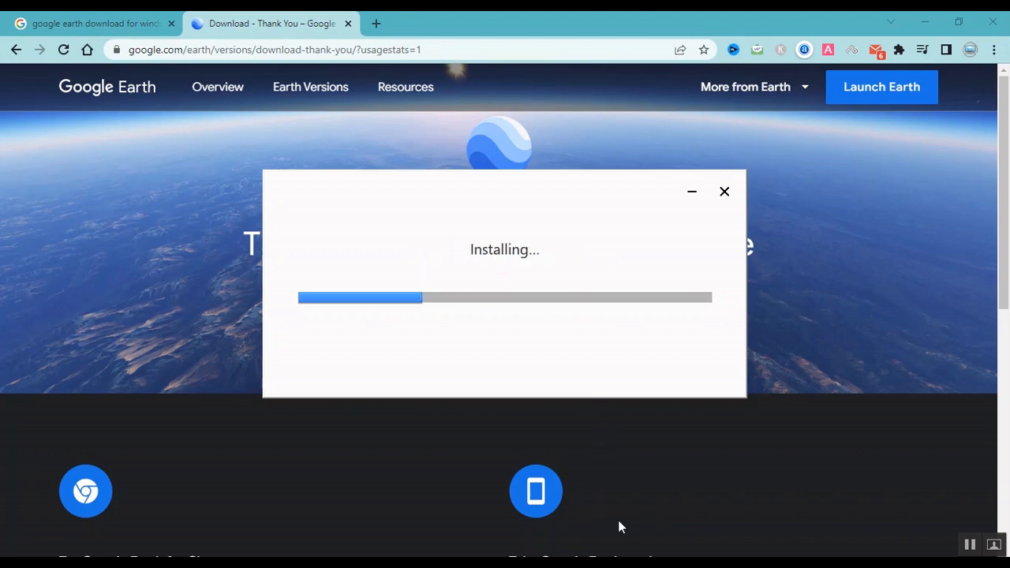
pyautogui.moveTo(511, 246)
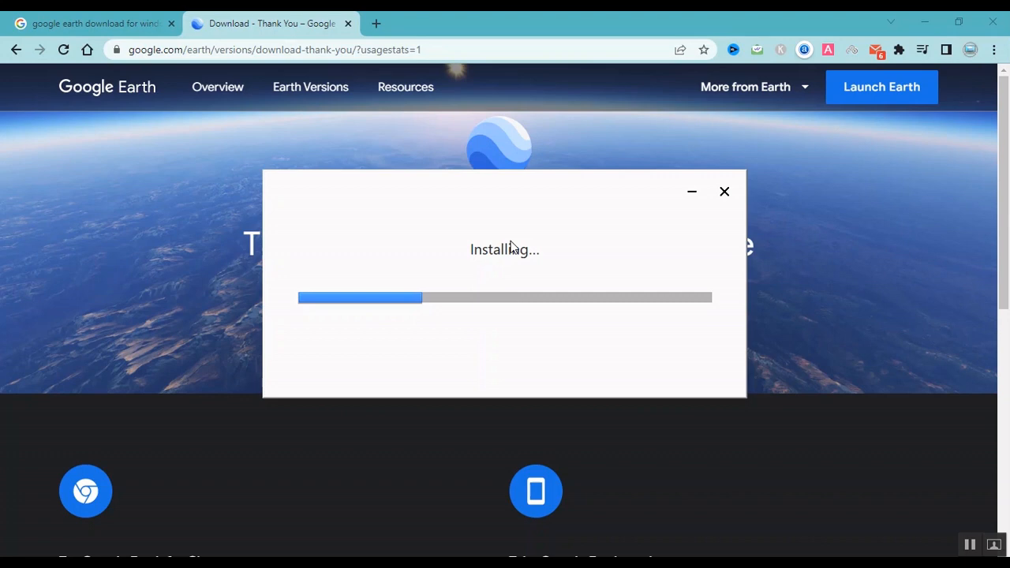
pyautogui.moveTo(481, 303)
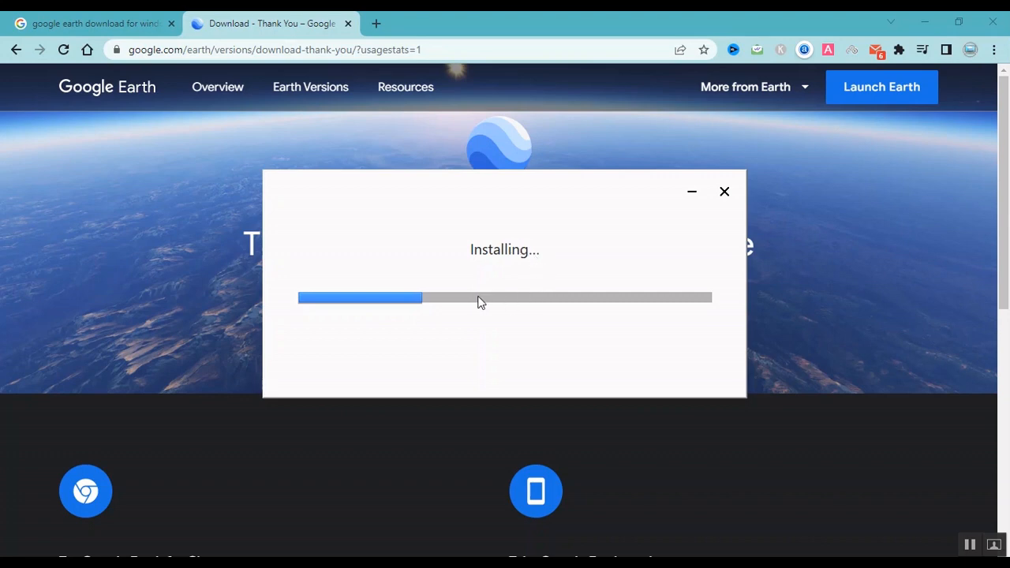
pyautogui.moveTo(638, 354)
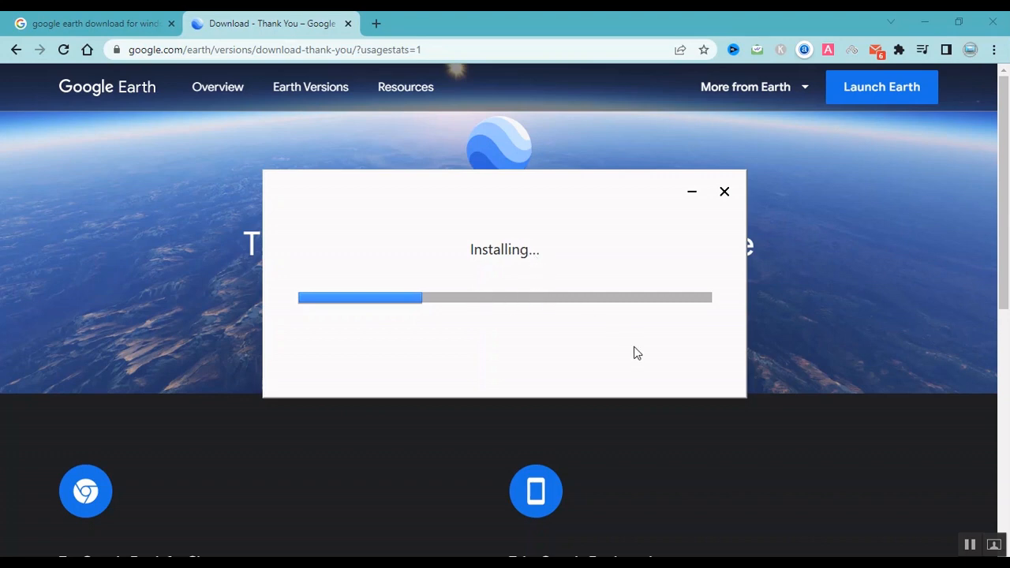
pyautogui.moveTo(646, 377)
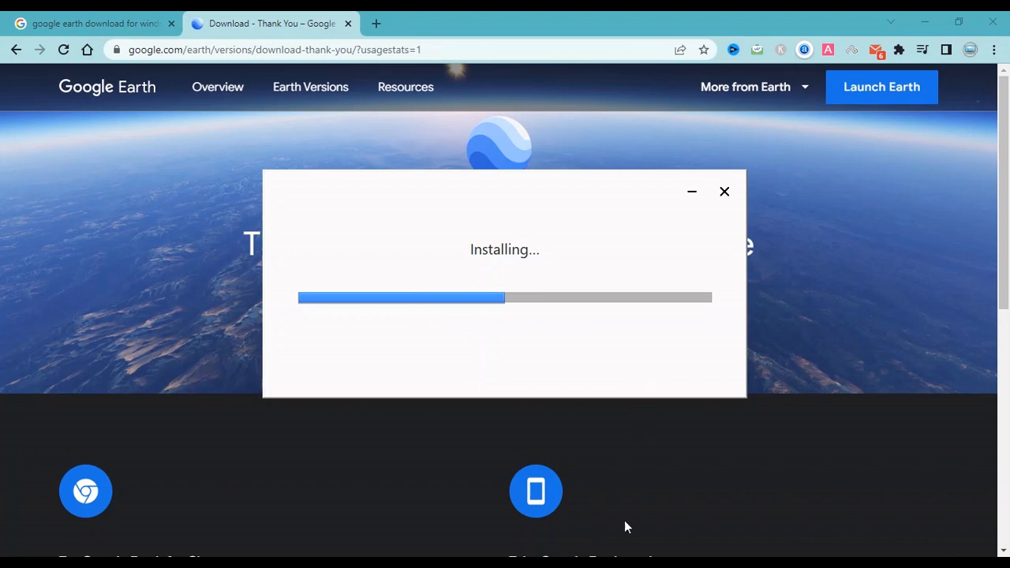
pyautogui.moveTo(592, 533)
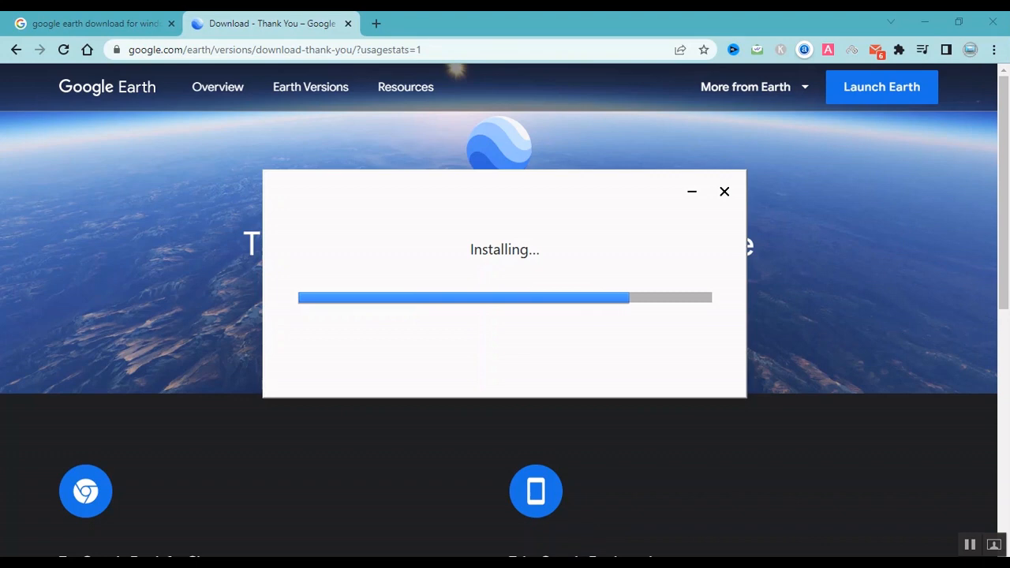
pyautogui.moveTo(616, 473)
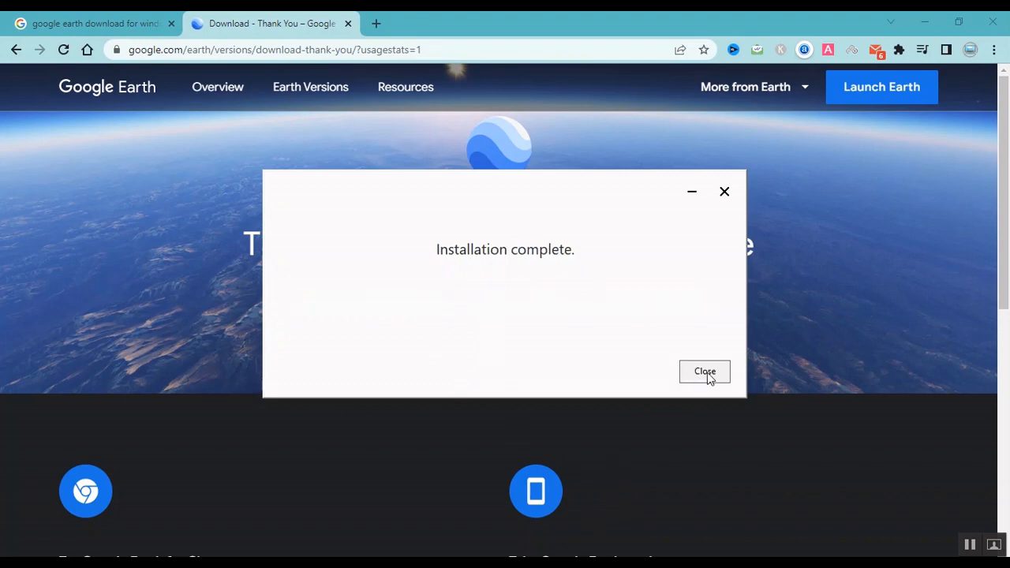
# Close the finished installer and search 'google' in Start to launch Google Earth Pro.
pyautogui.click(704, 373)
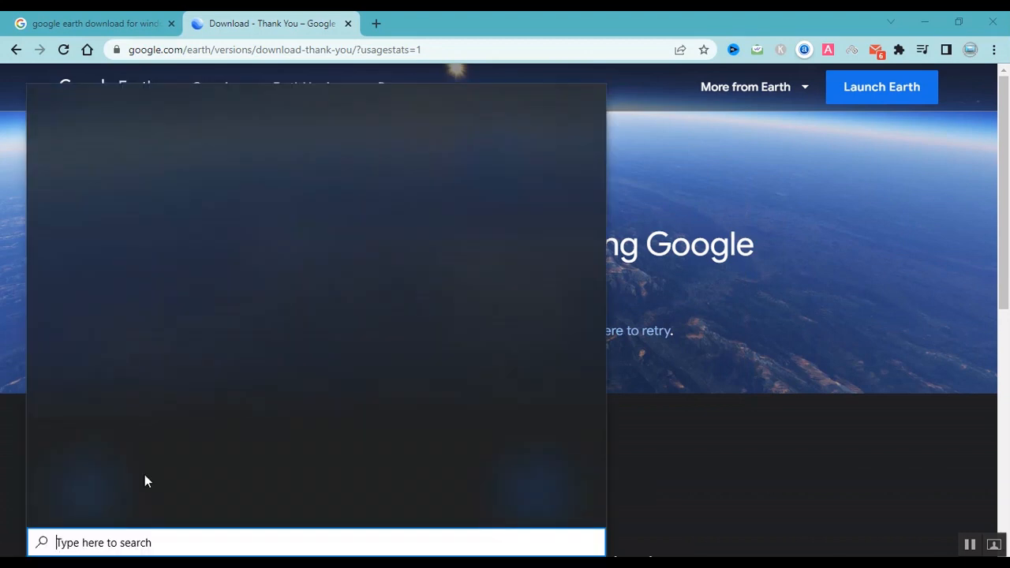
pyautogui.moveTo(233, 410)
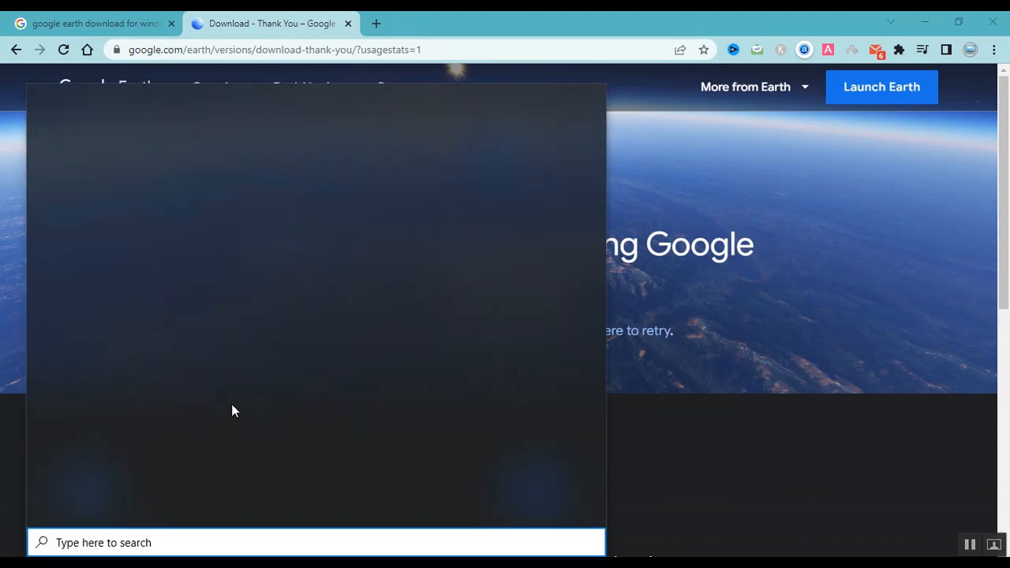
pyautogui.write('google')
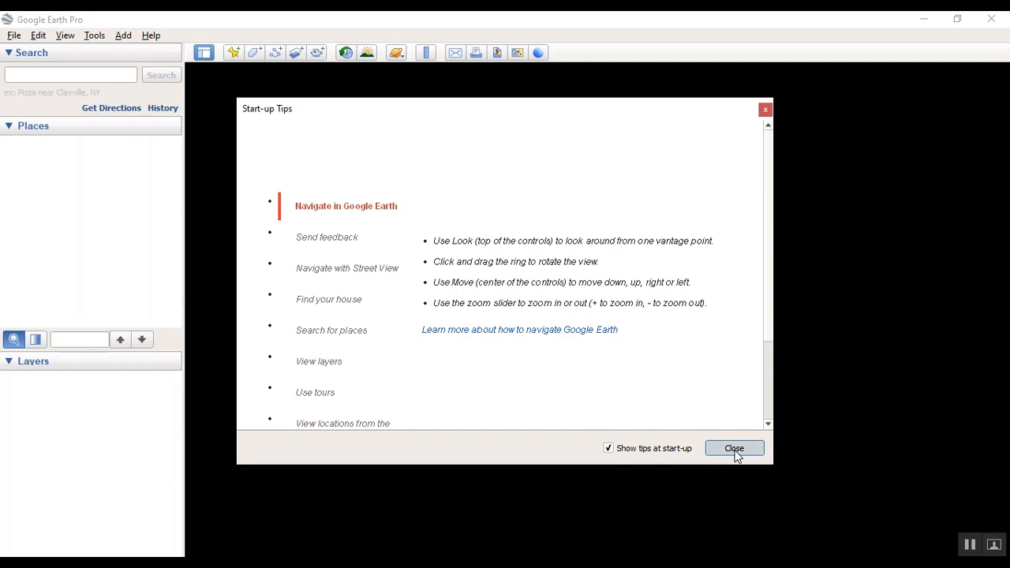
# Dismiss the start-up tips and rotate the globe until Africa faces the viewer.
pyautogui.click(734, 449)
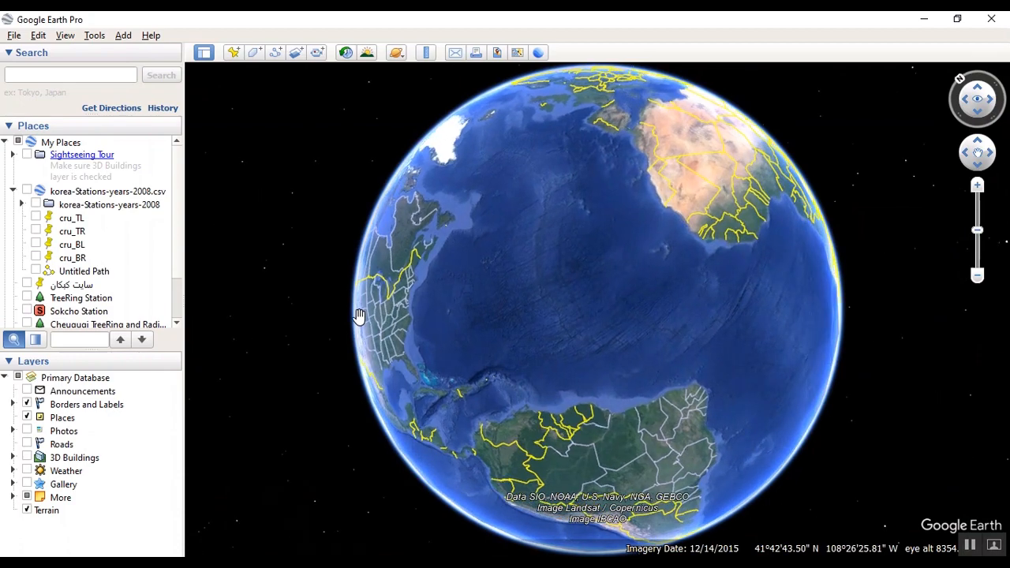
pyautogui.moveTo(360, 316); pyautogui.dragTo(534, 442)
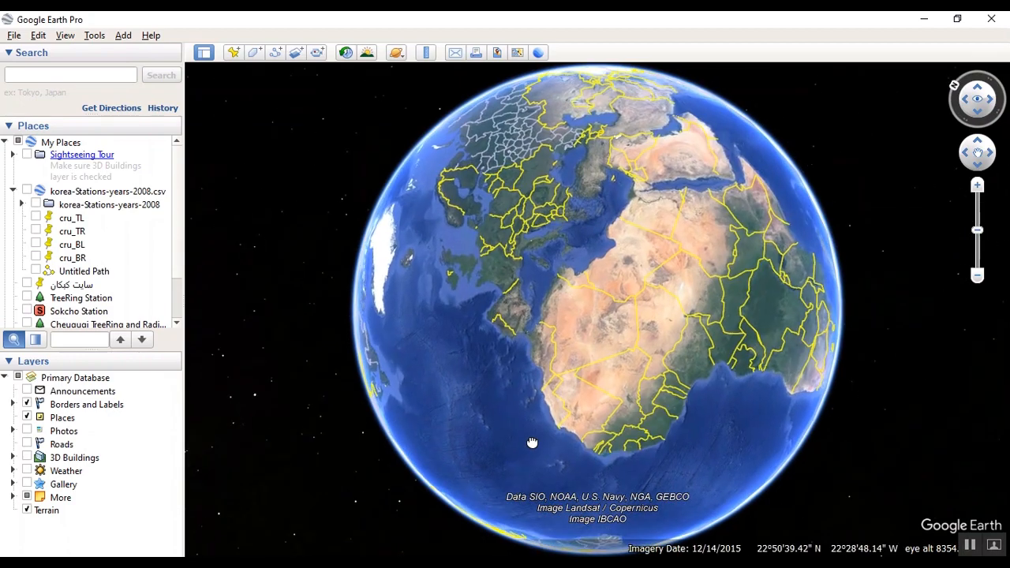
pyautogui.moveTo(533, 442); pyautogui.dragTo(622, 483)
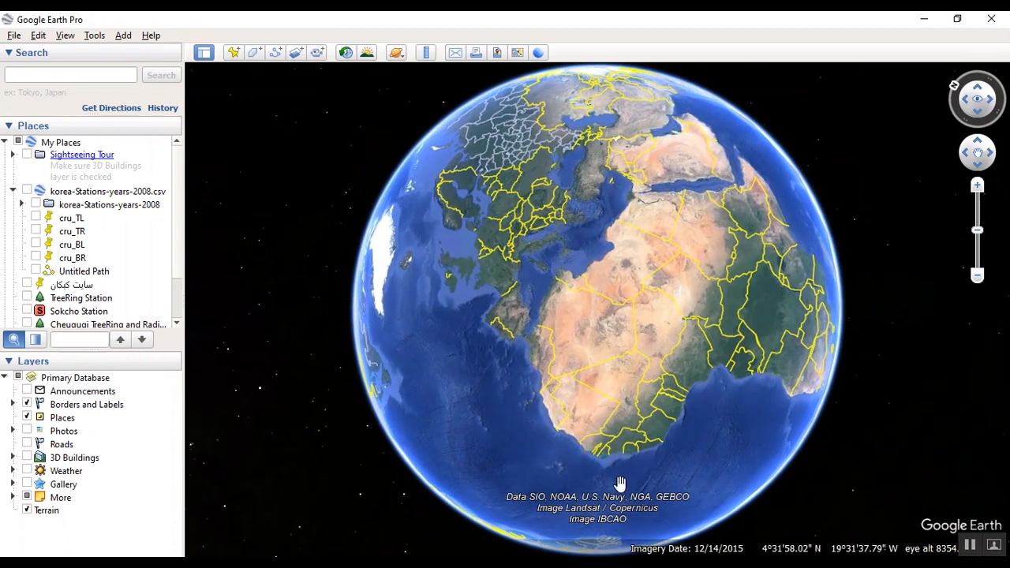
pyautogui.moveTo(621, 481); pyautogui.dragTo(615, 439)
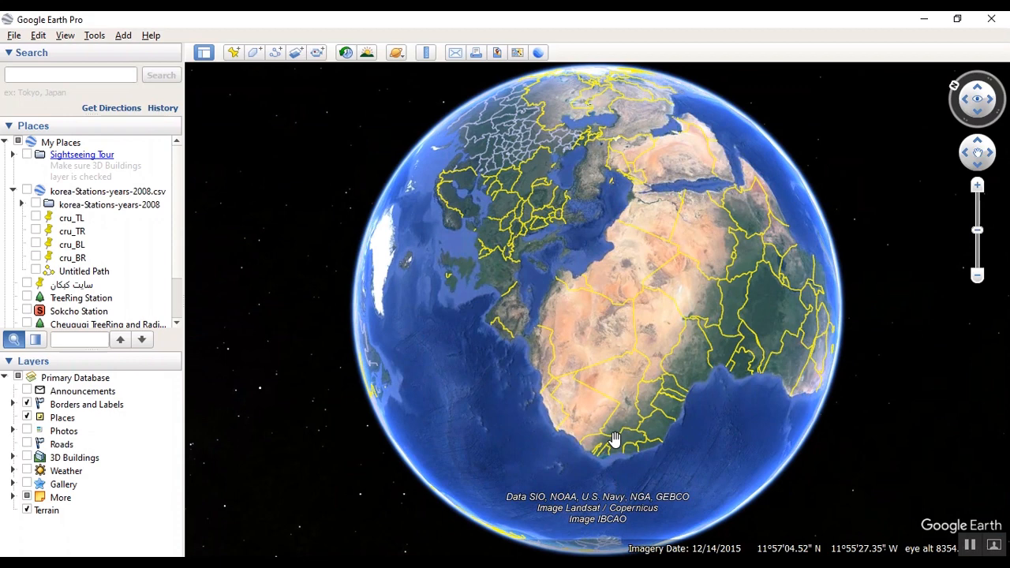